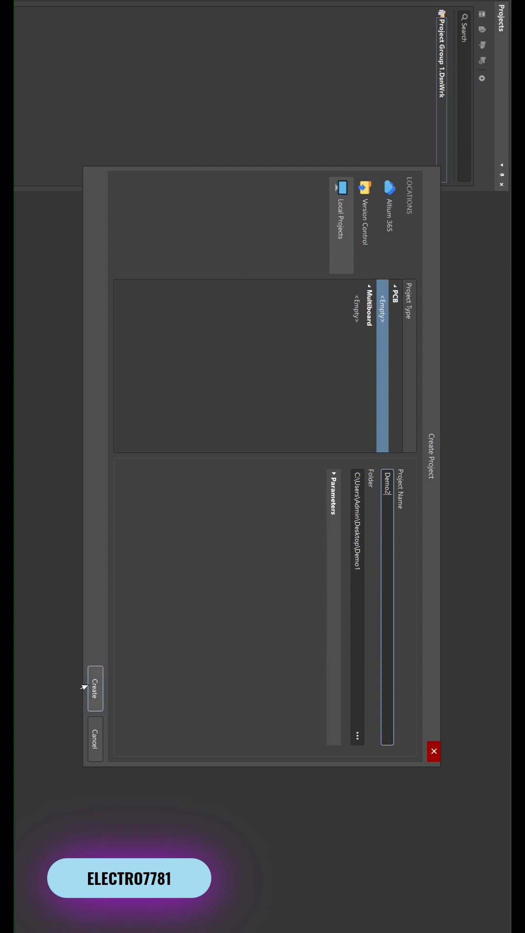
Create the empty PCB project named Demo2 from the Create Project dialog.
{"action": "left_click", "coordinate": [95, 689]}
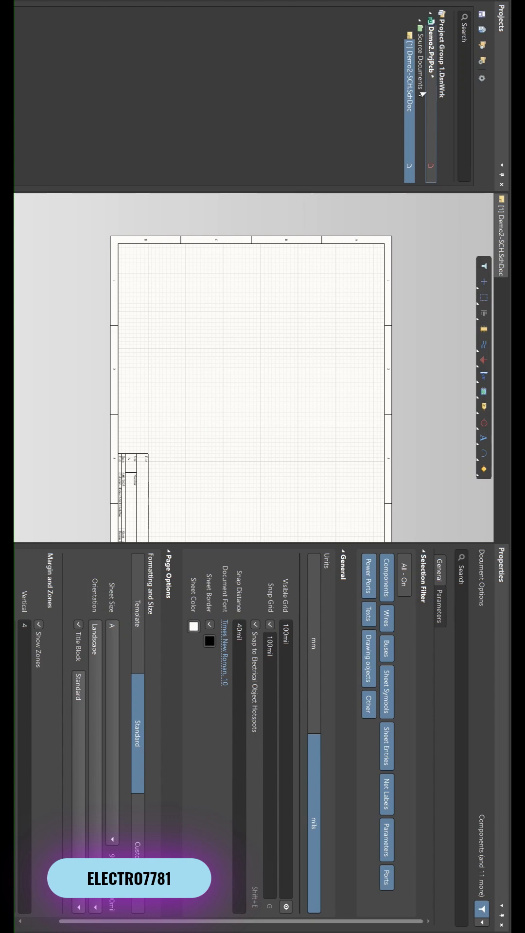
{"action": "mouse_move", "coordinate": [390, 267]}
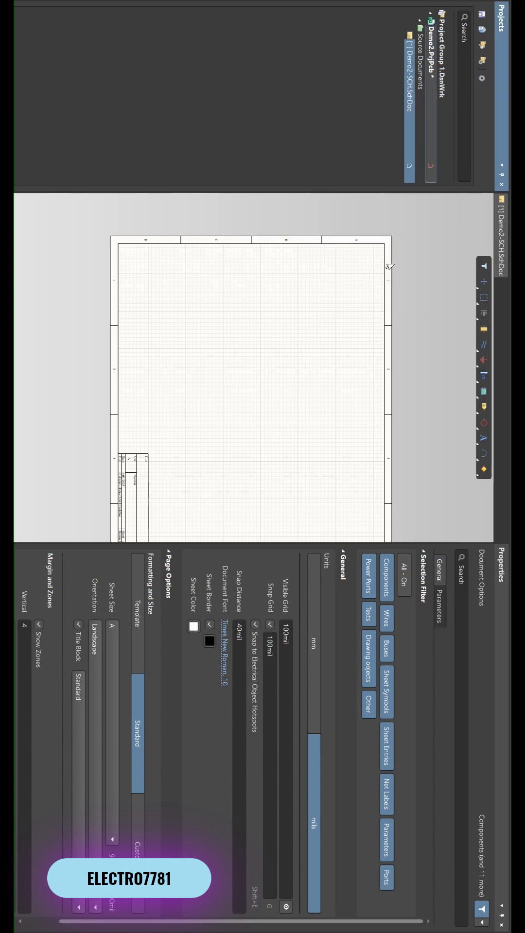